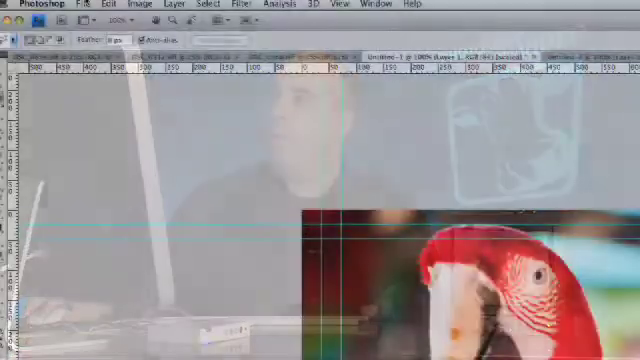
- Open the File > Export > Video Preview dialog for the parrot image
click(71, 4)
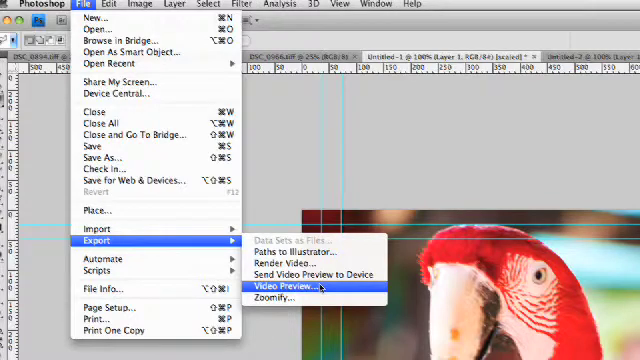
click(297, 287)
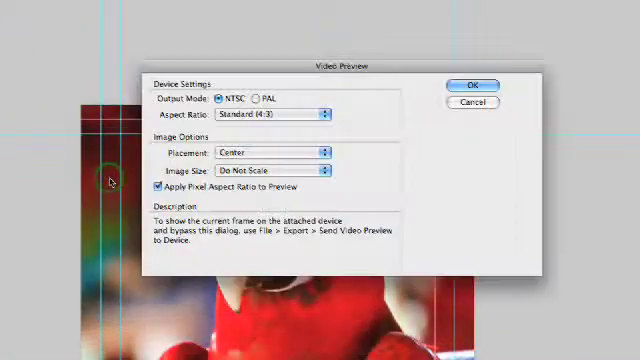
- Keep NTSC output and Standard 4:3 aspect ratio, and send the parrot image to the monitor
click(224, 98)
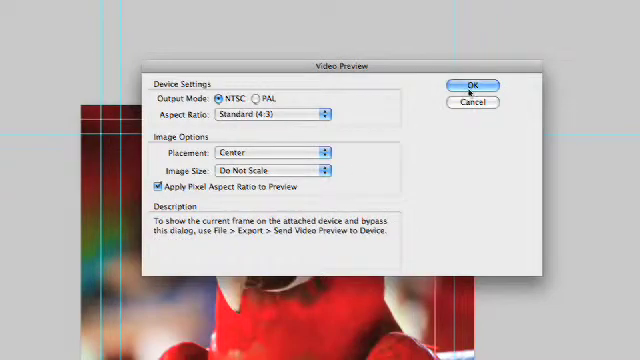
click(470, 85)
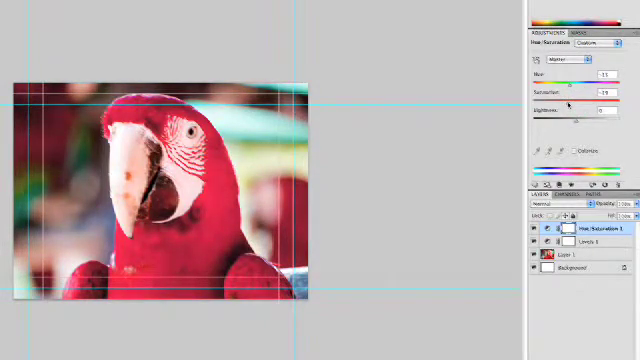
- Adjust the Hue and Saturation sliders of the Hue/Saturation 1 layer
click(92, 8)
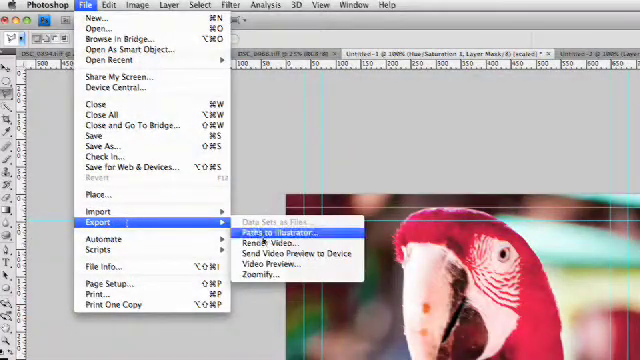
mouse_move(300, 253)
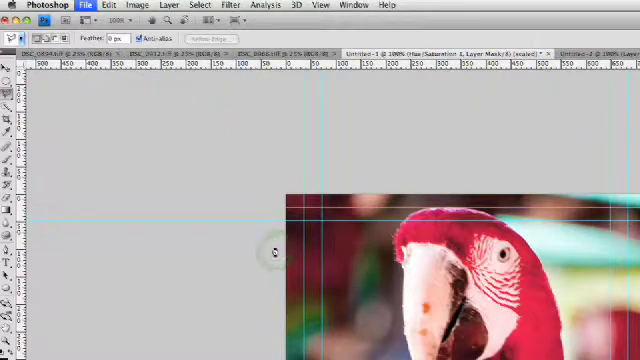
- Show the File > Export commands, including Send Video Preview to Device
click(86, 5)
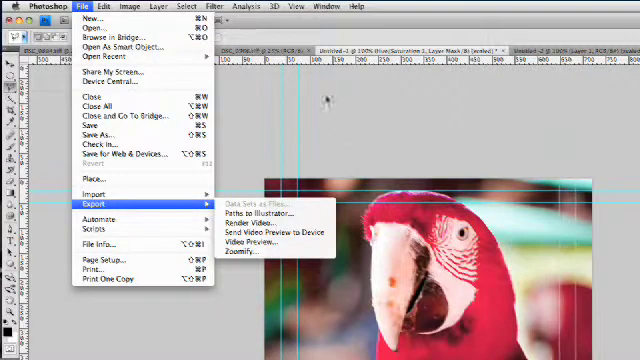
- Assign Shift+Cmd+V to Send Video Preview to Device, taking it from Paste Into
click(100, 7)
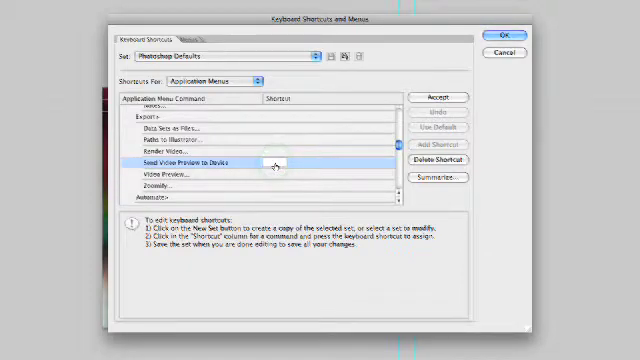
click(278, 162)
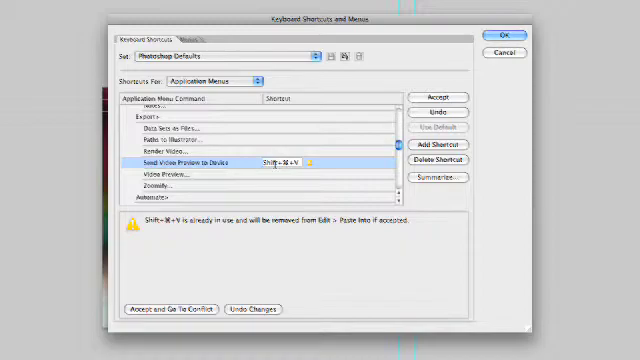
click(502, 30)
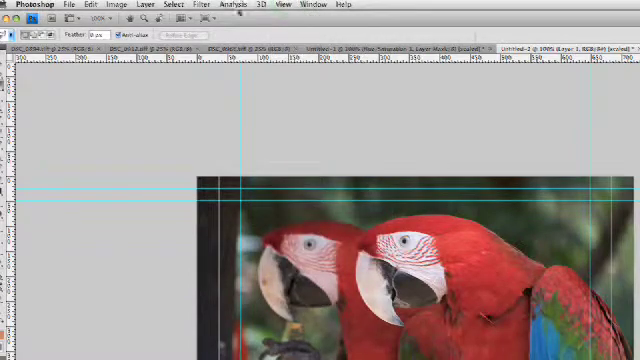
- Open the File menu for the two-parrots document to reach Video Preview
click(69, 5)
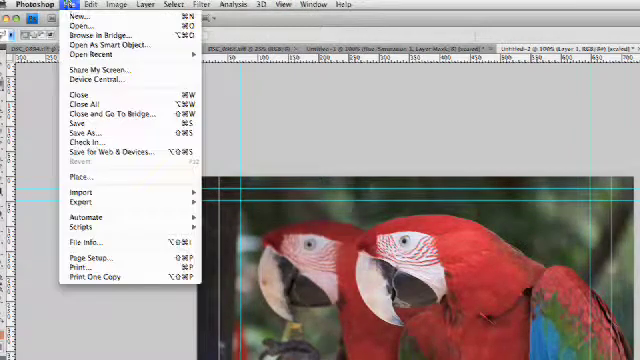
mouse_move(80, 203)
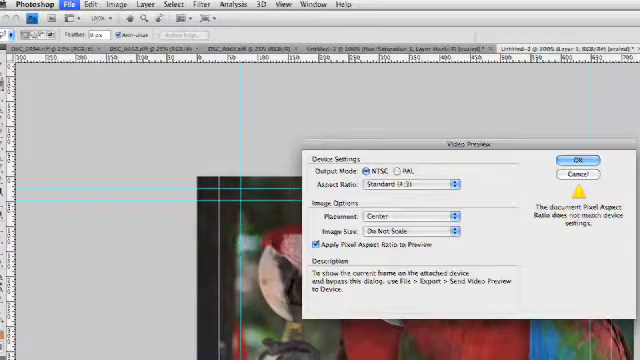
- Send the two-parrots image to the monitor at Standard 4:3, scaled to fit within frame
click(418, 184)
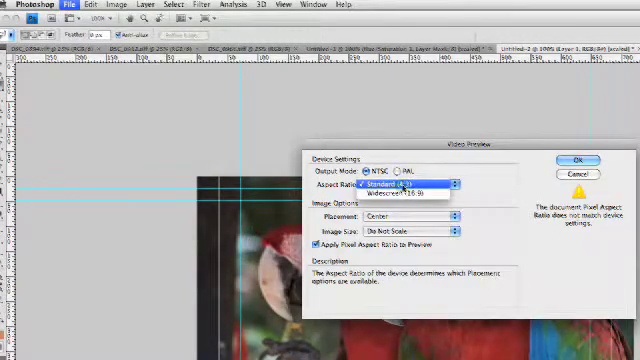
mouse_move(400, 192)
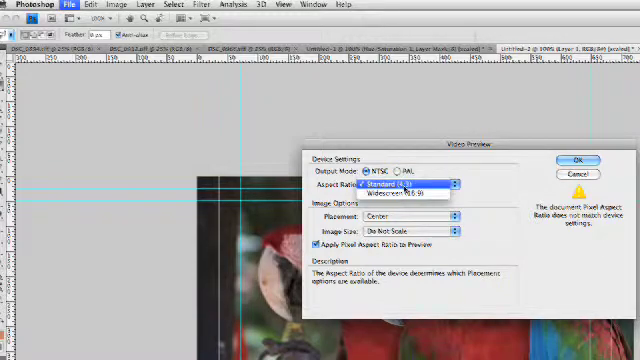
click(404, 187)
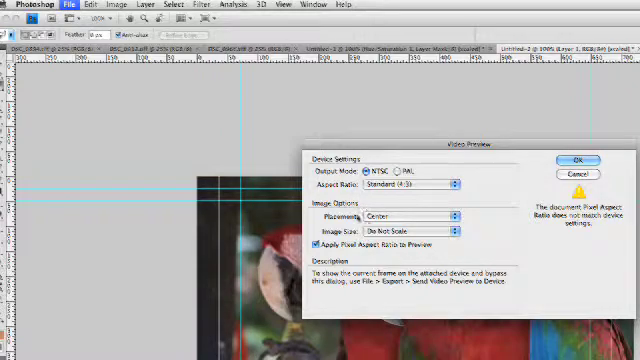
click(400, 217)
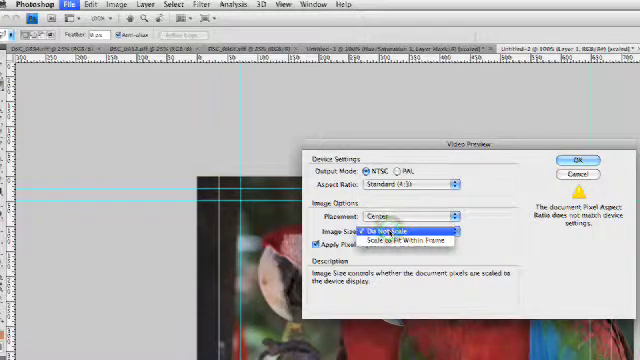
mouse_move(390, 241)
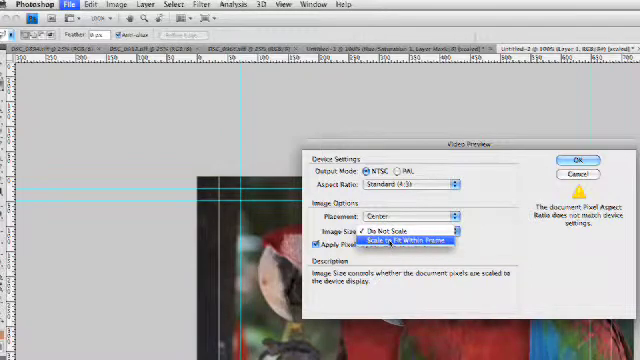
click(393, 240)
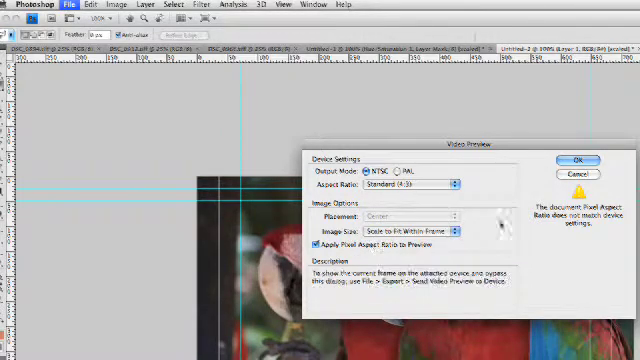
click(565, 162)
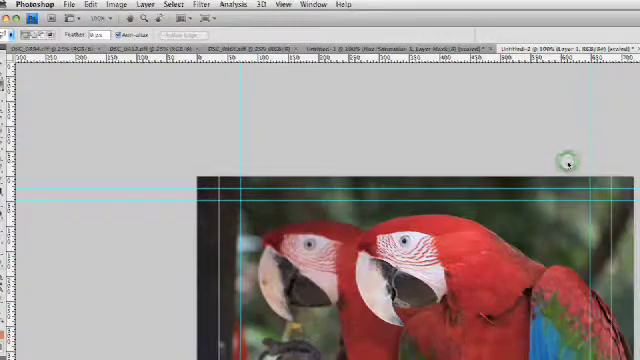